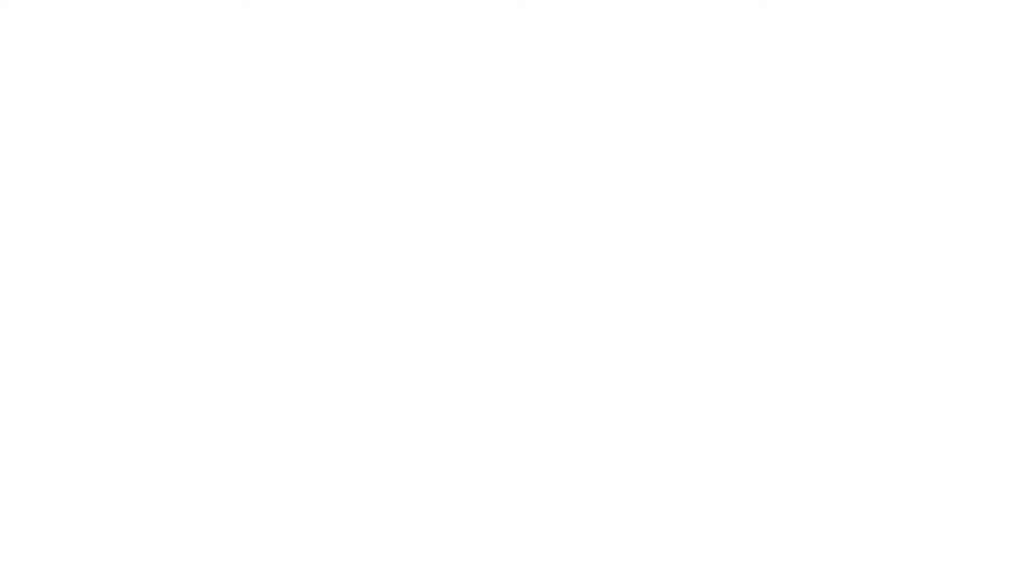
type("assays")
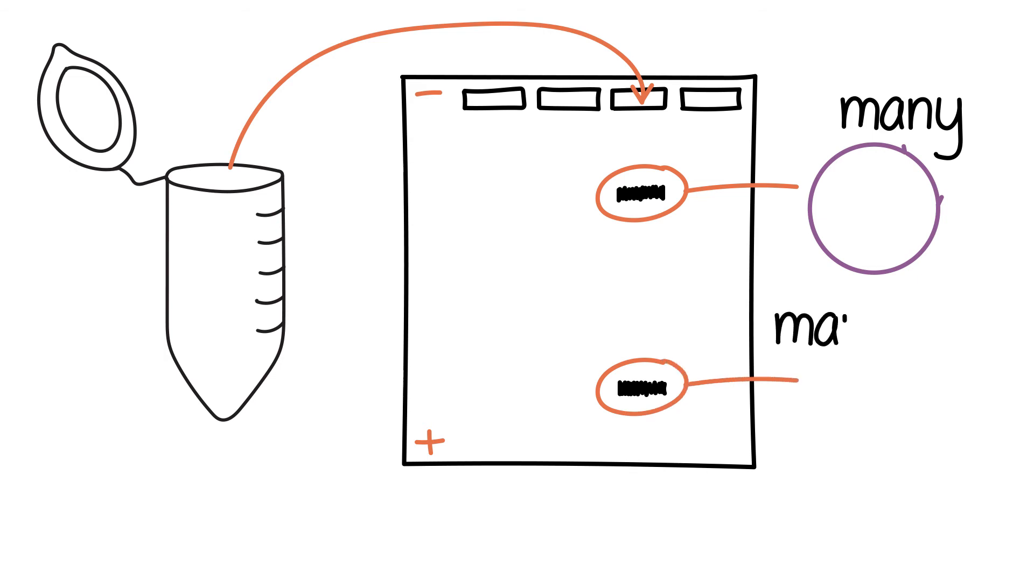
type("many")
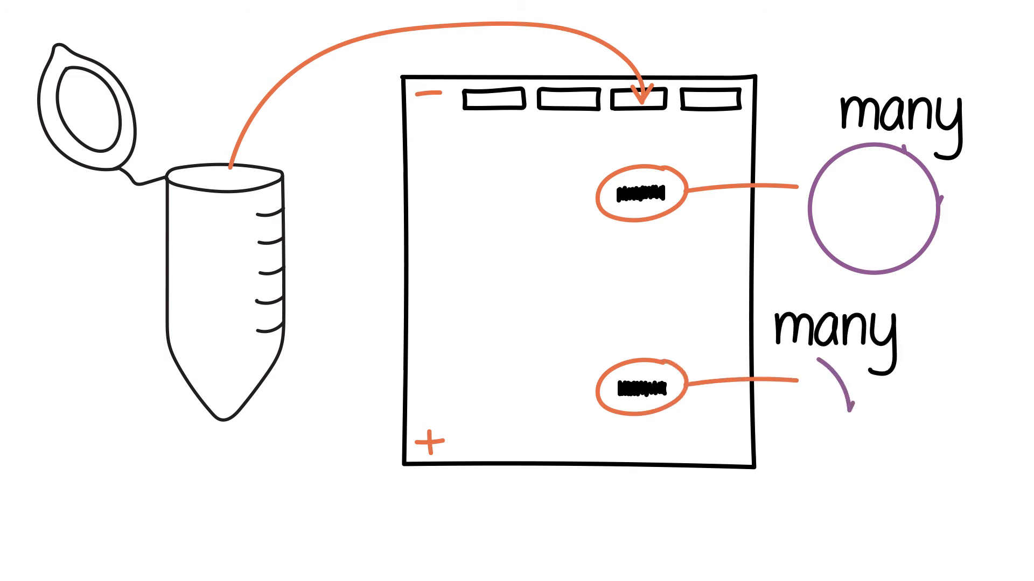